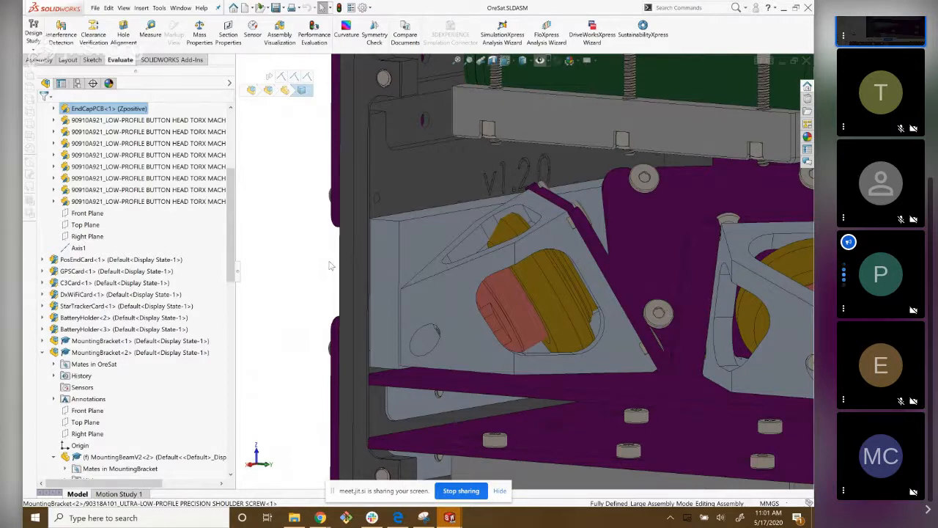
mouse_move(391, 333)
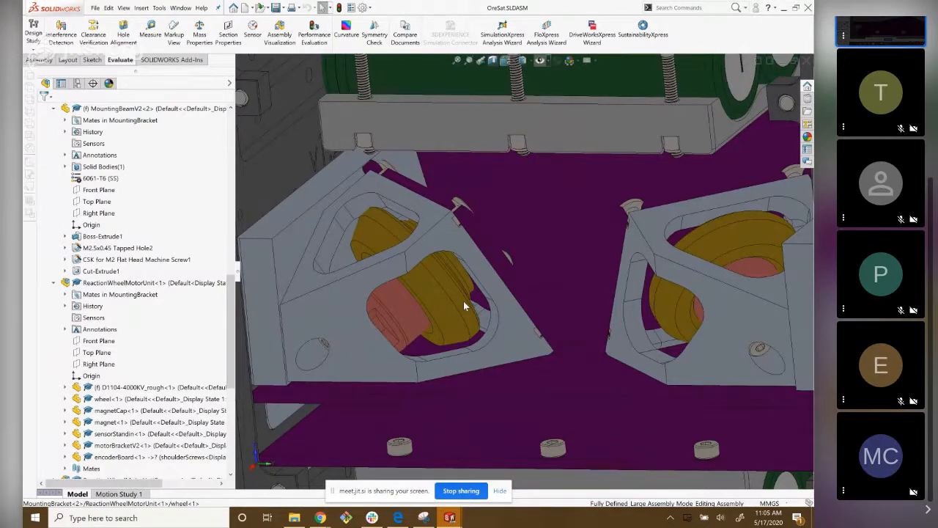
mouse_move(535, 242)
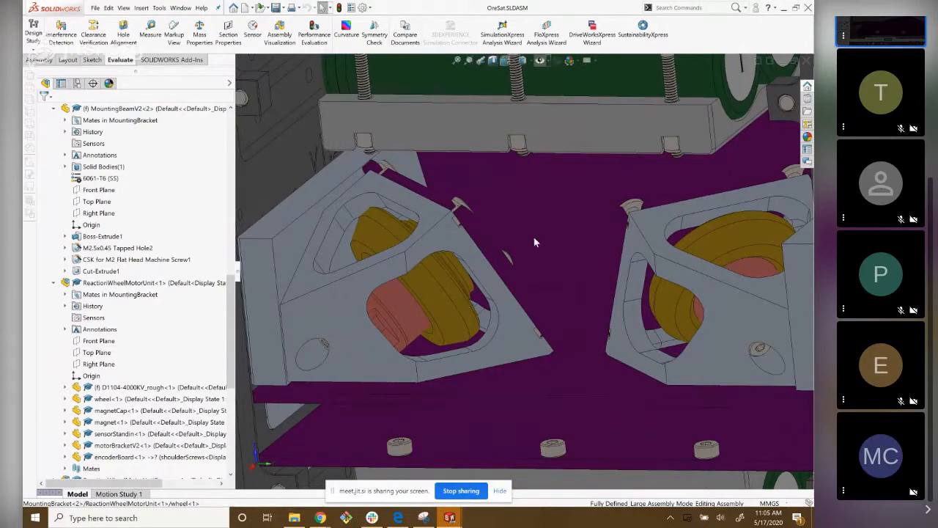